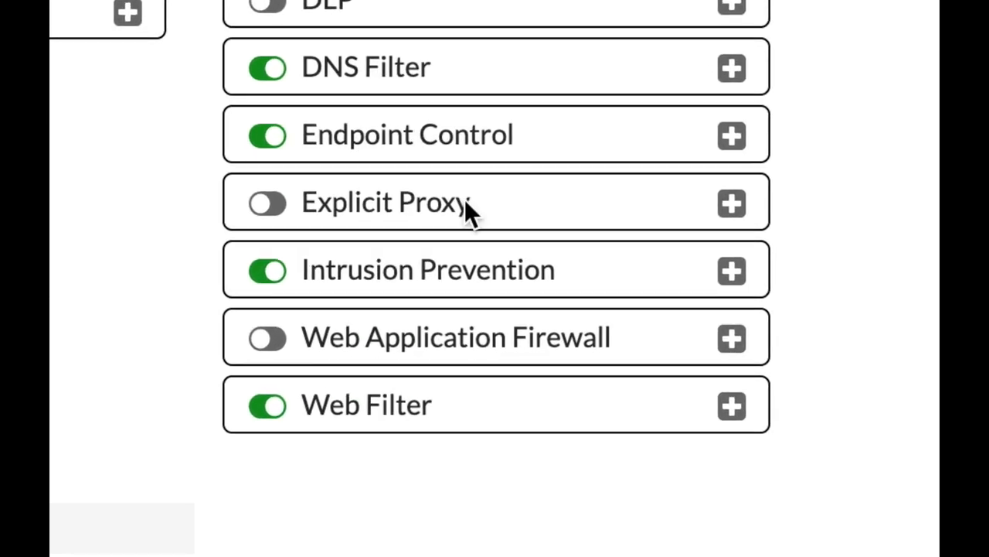
Enable Web Application Firewall in Feature Visibility and open its default Security Profiles page.
click(267, 337)
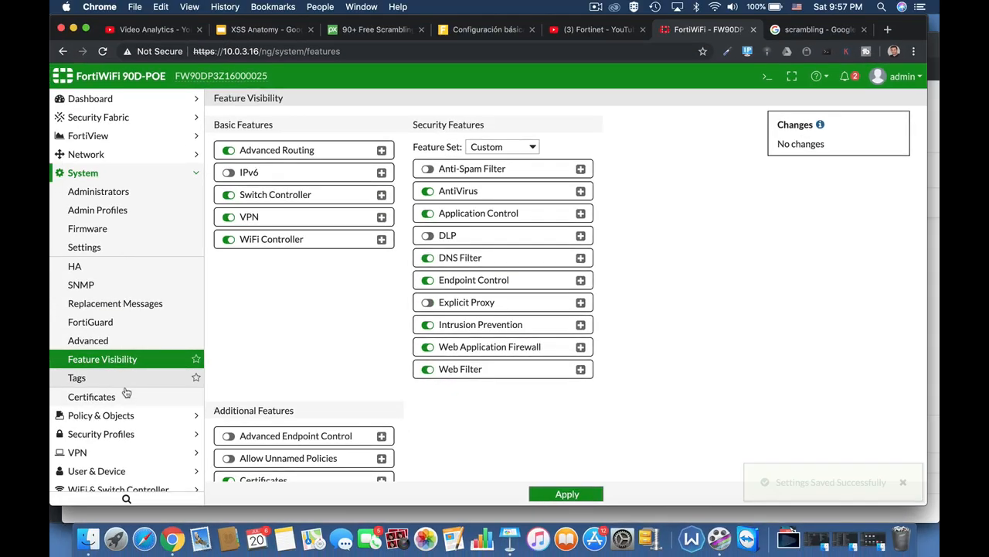
click(101, 210)
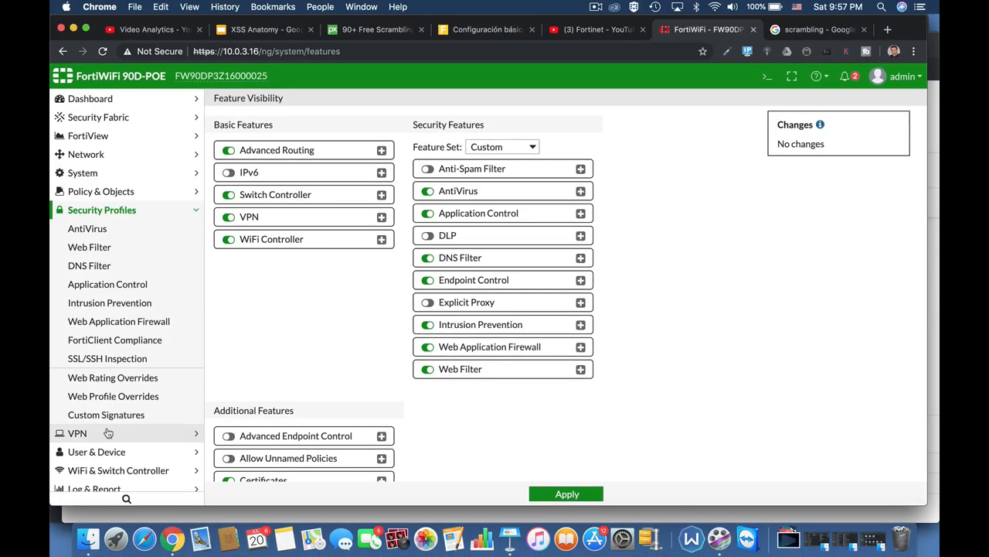
click(118, 321)
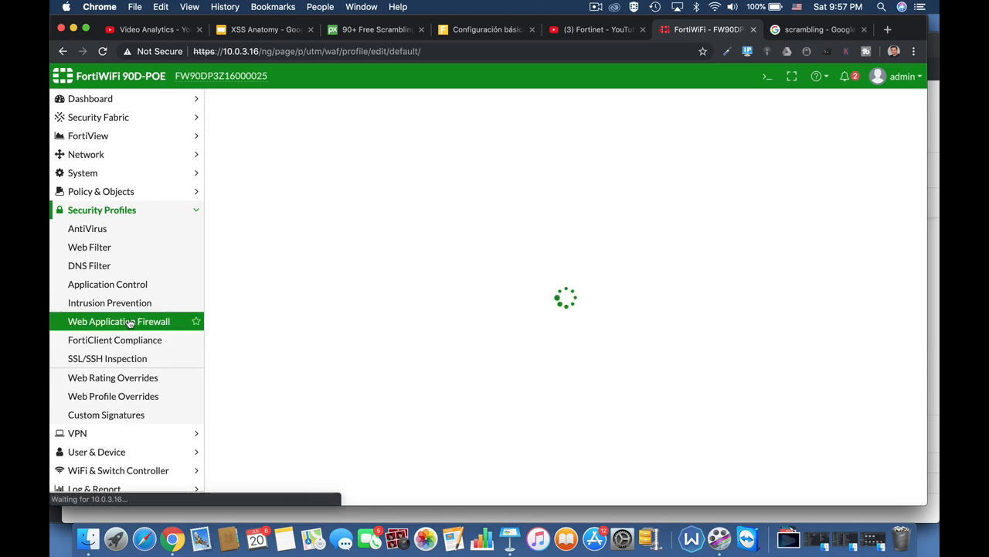
click(118, 321)
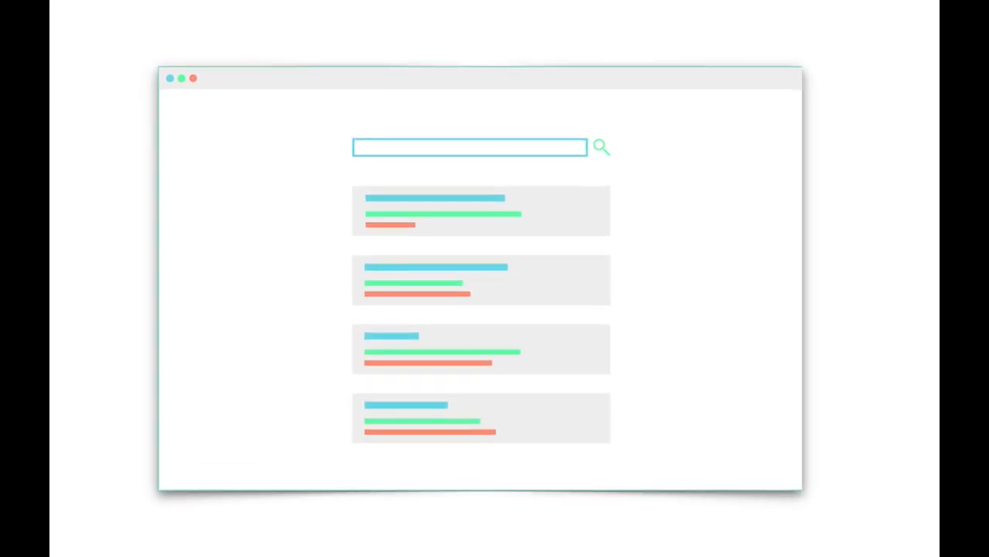
Enter the payload <script>alert('hi there')</script> in the search field and dismiss the Hi there alert.
text(<script>alert('hi there')</script>)
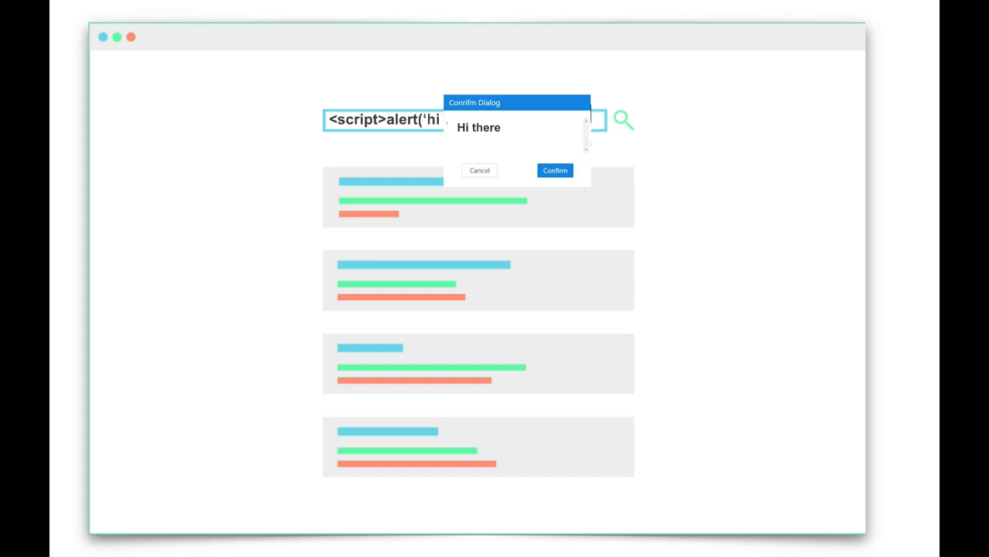
click(555, 171)
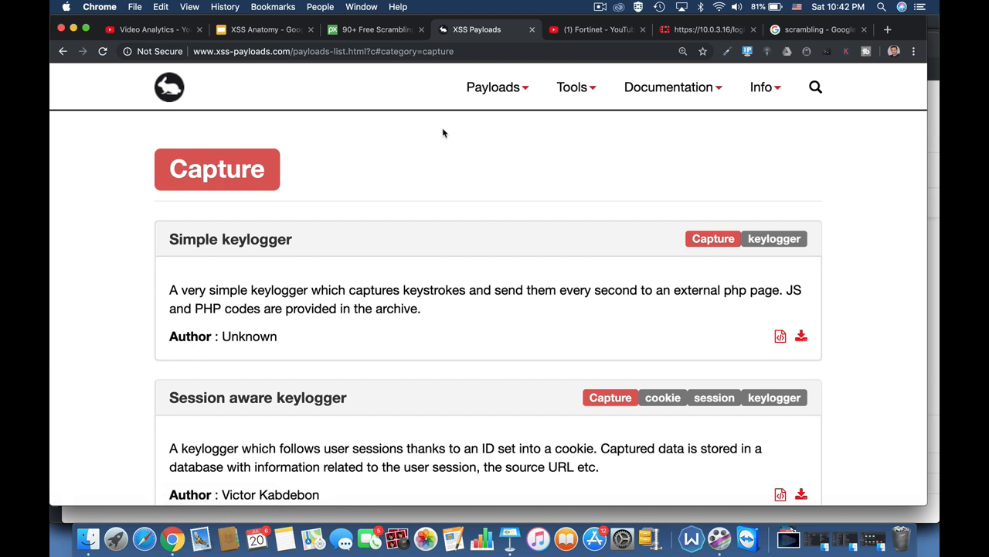
mouse_move(442, 285)
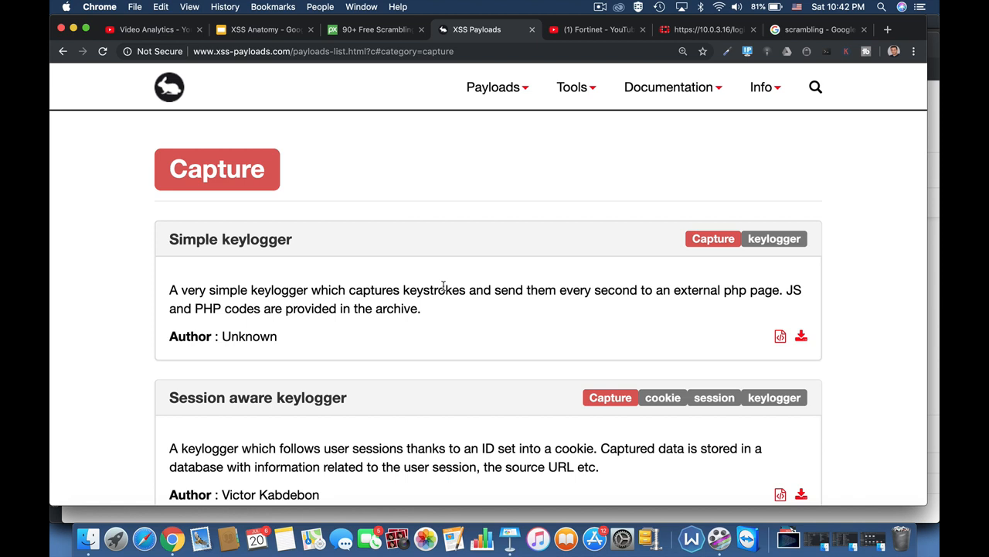
mouse_move(381, 284)
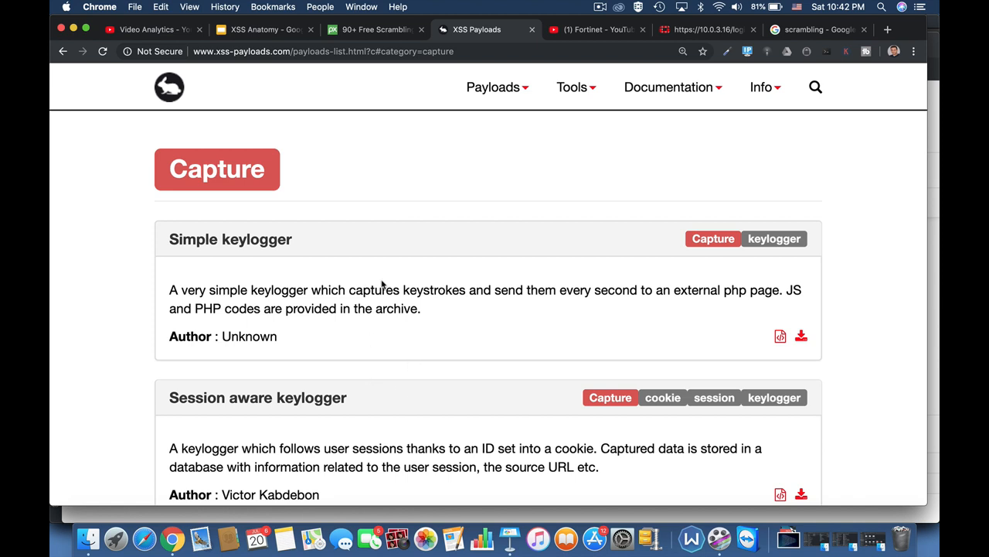
scroll(down, 3)
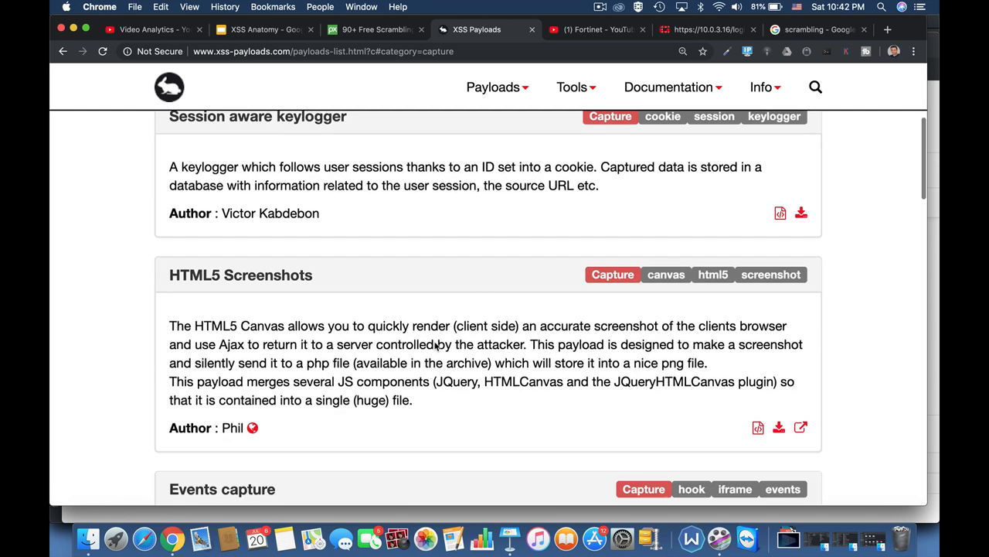
scroll(down, 3)
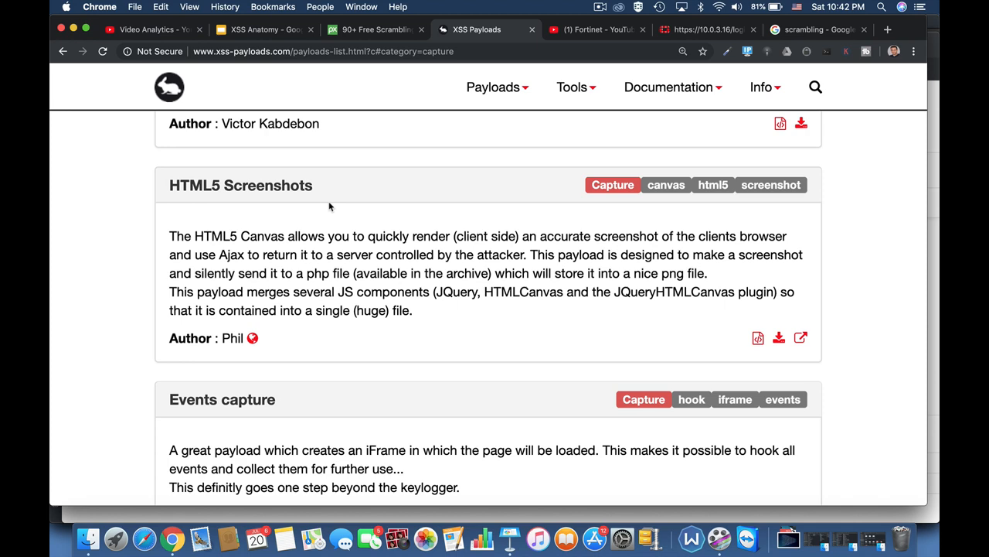
scroll(down, 3)
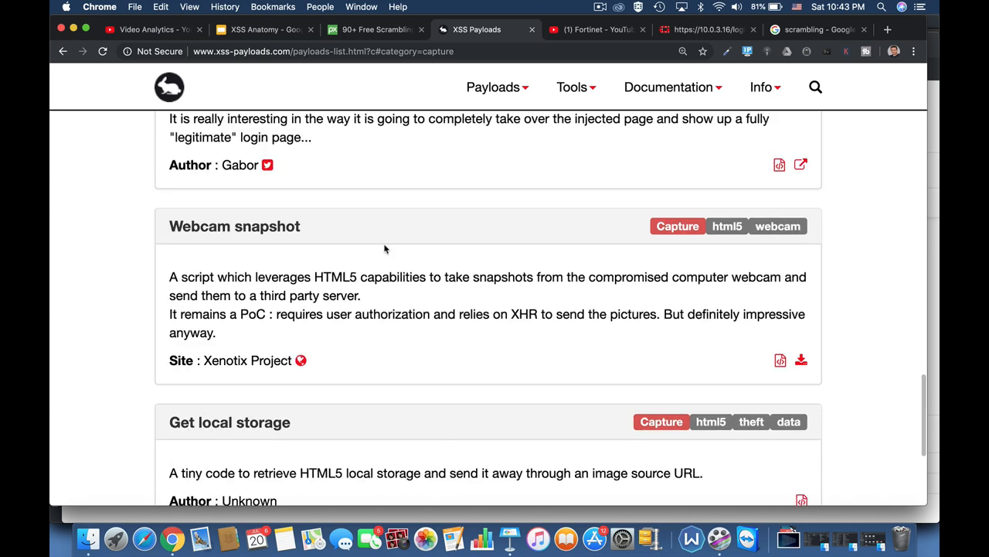
mouse_move(286, 246)
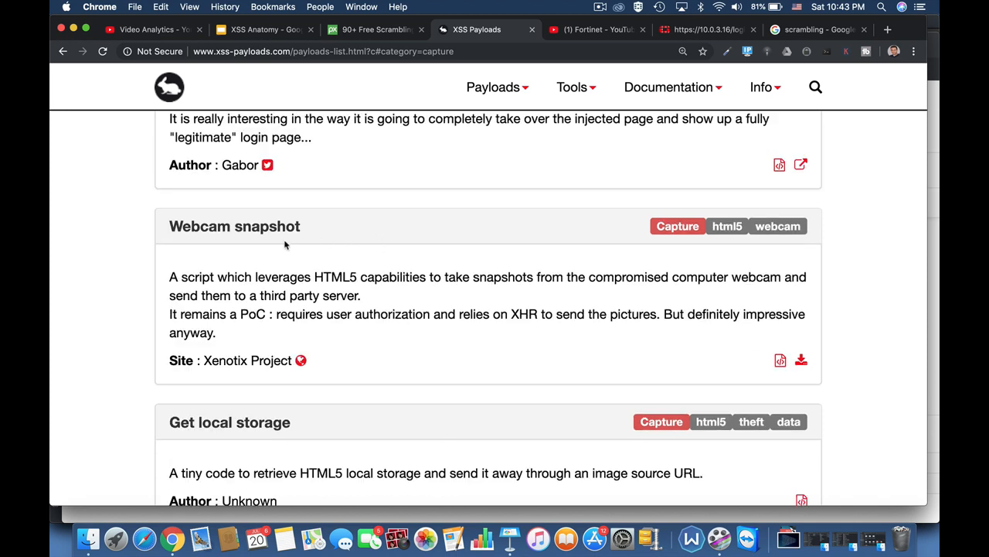
mouse_move(346, 243)
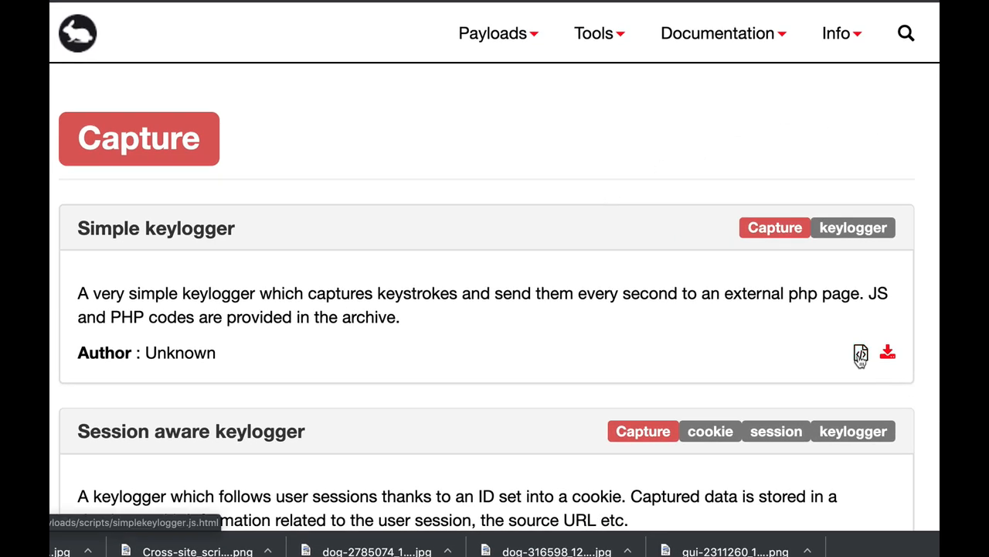
View the simplekeylogger.js source from the Simple keylogger entry.
click(860, 353)
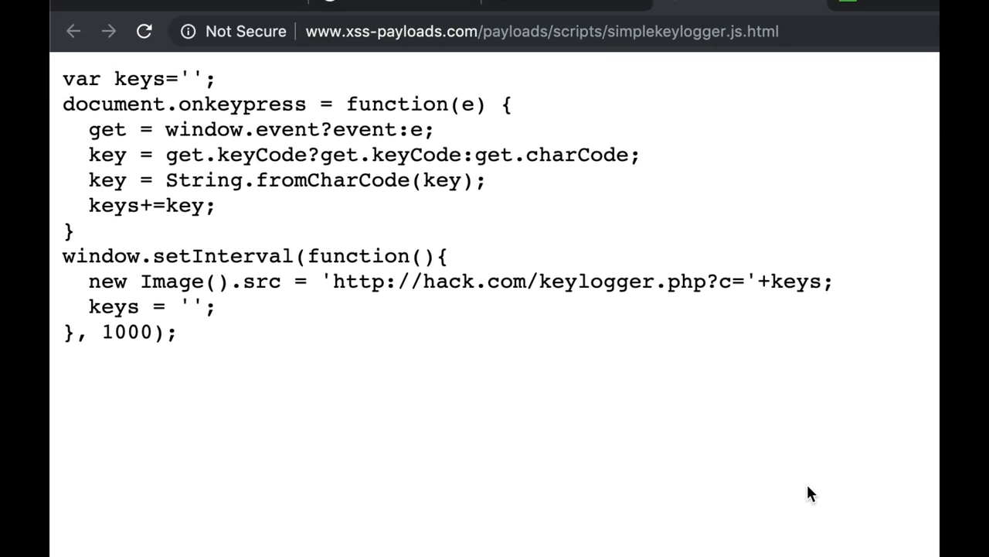
mouse_move(568, 313)
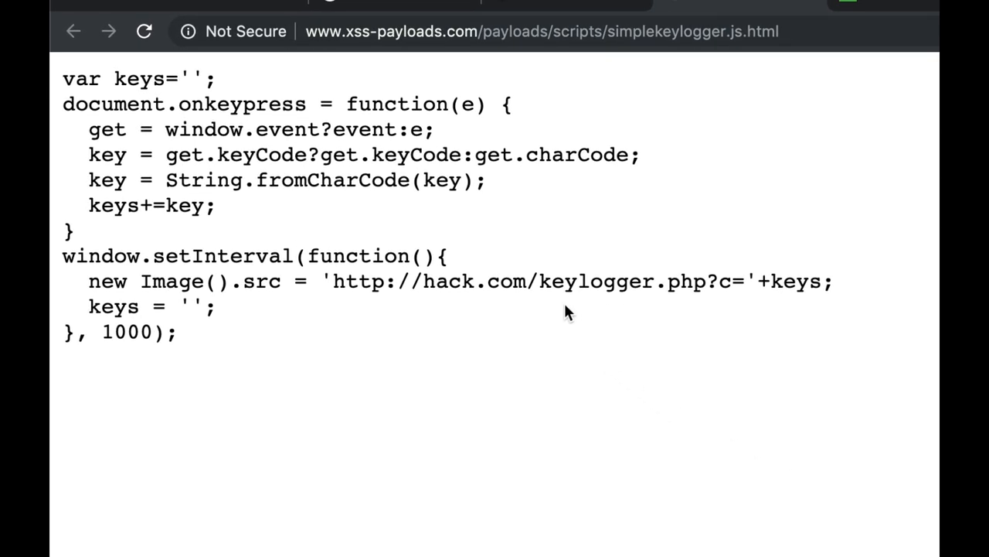
mouse_move(564, 305)
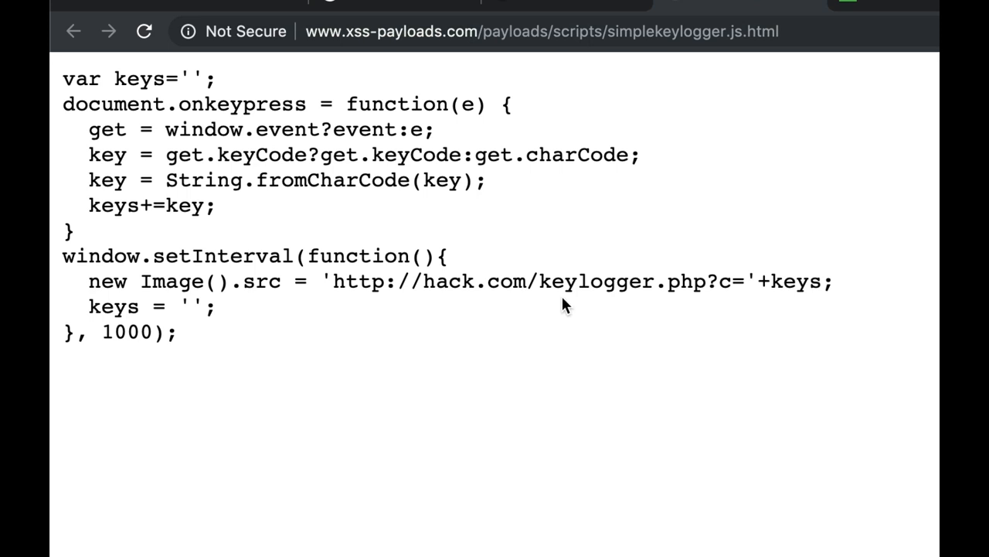